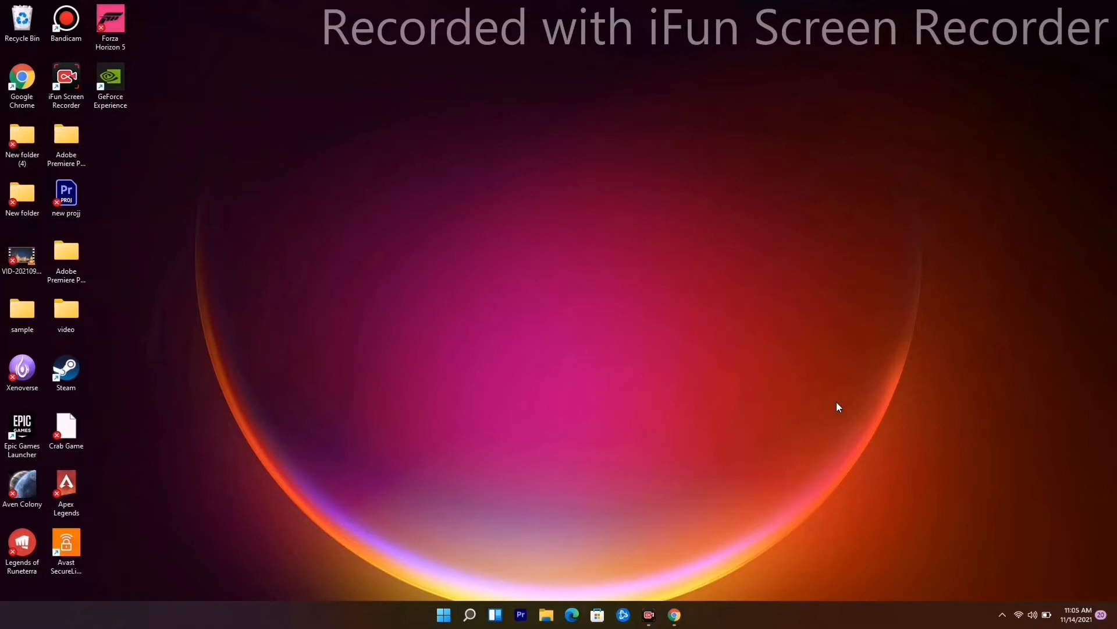
{"action": "mouse_move", "coordinate": [533, 334]}
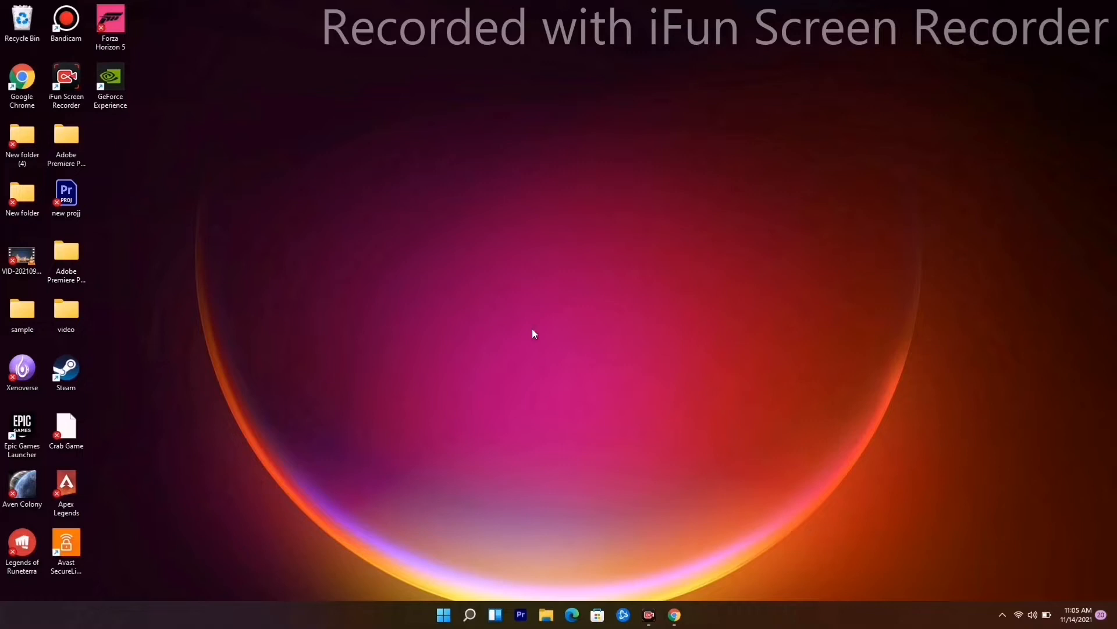
{"action": "mouse_move", "coordinate": [528, 358]}
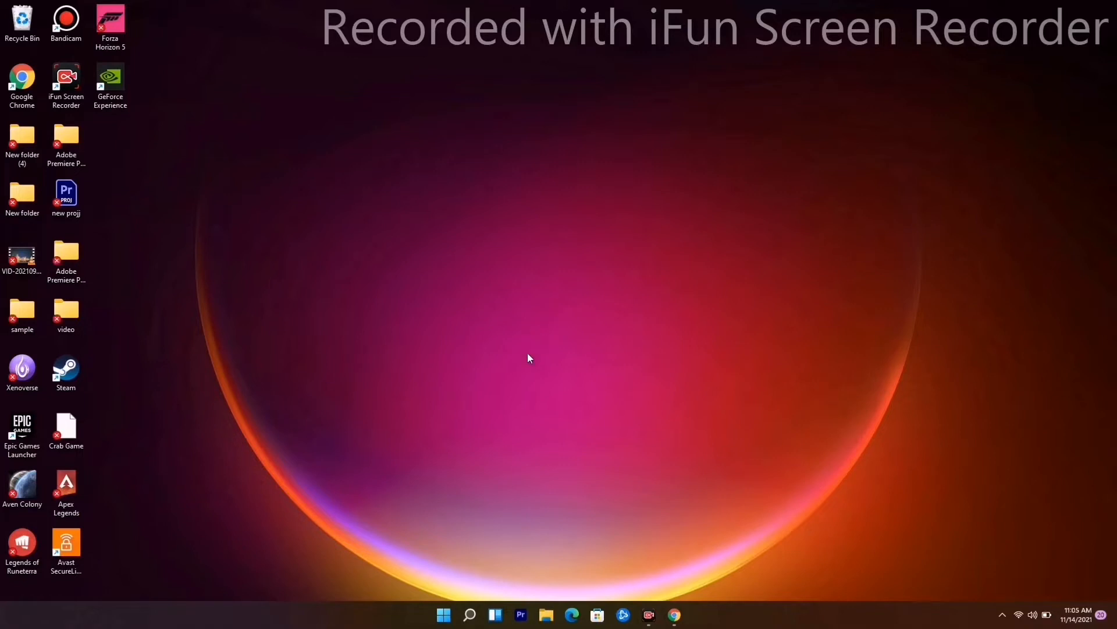
{"action": "mouse_move", "coordinate": [526, 354]}
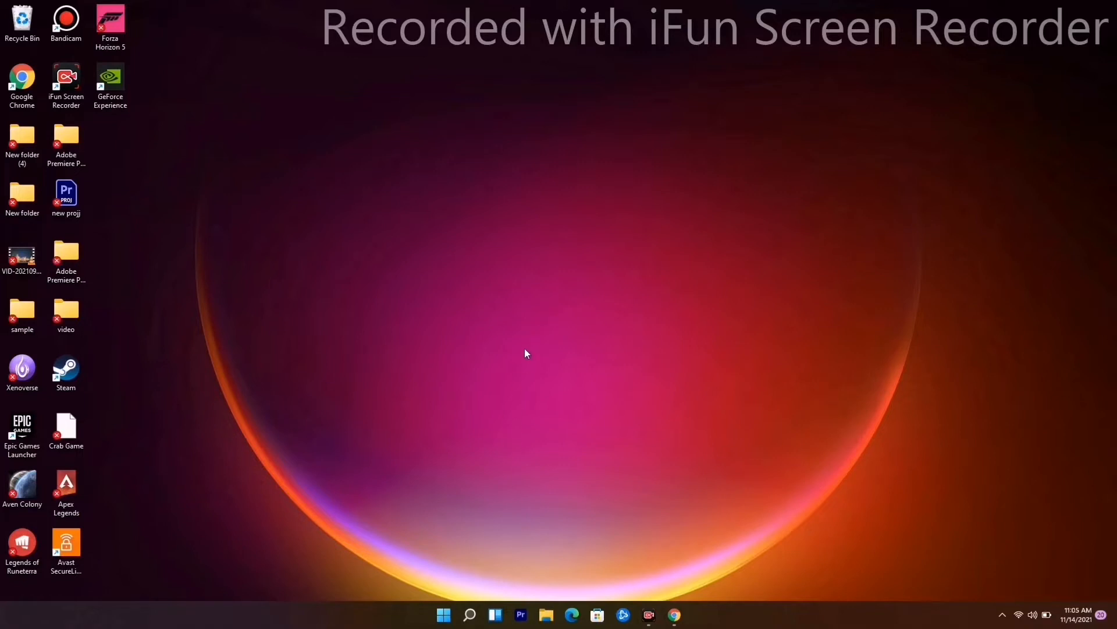
{"action": "mouse_move", "coordinate": [526, 351]}
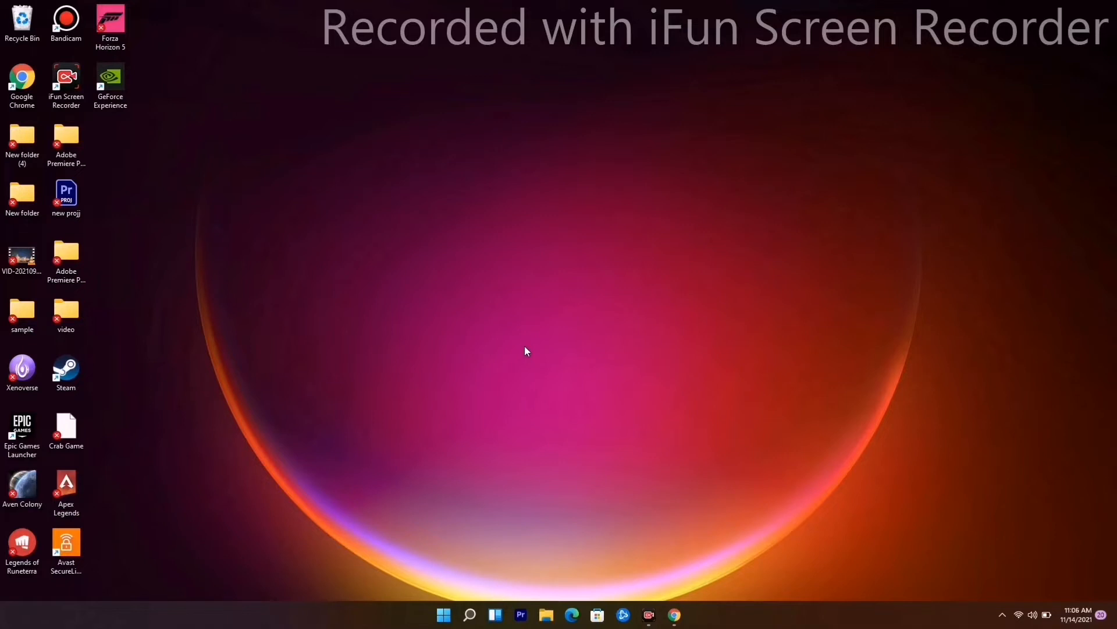
{"action": "mouse_move", "coordinate": [442, 614]}
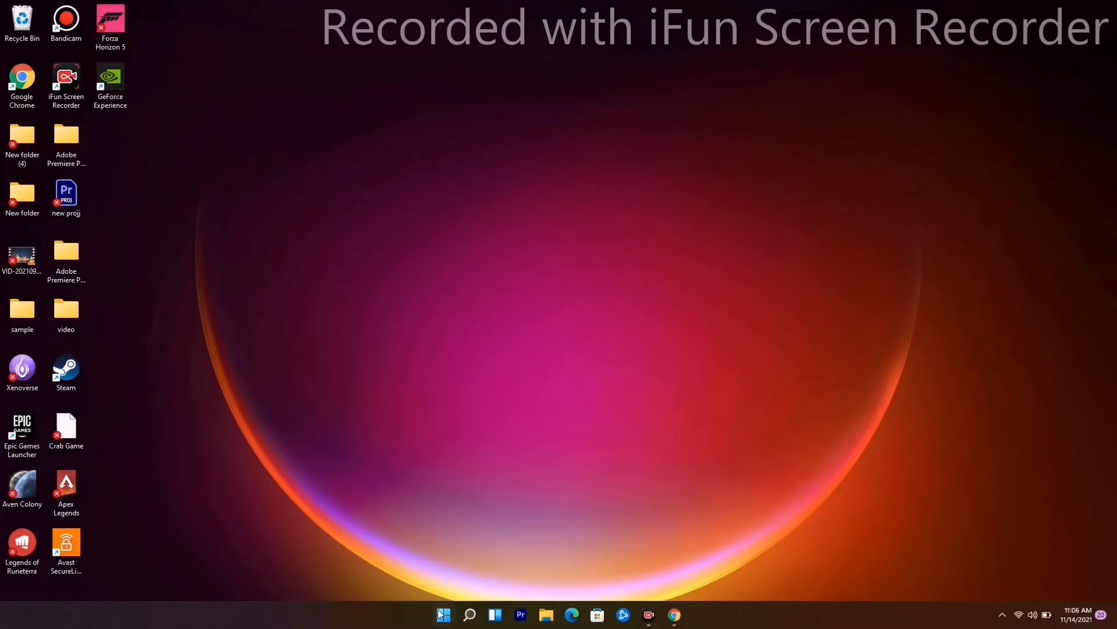
Search 'view advanced system settings' and launch the System Properties Advanced page
{"action": "left_click", "coordinate": [442, 614]}
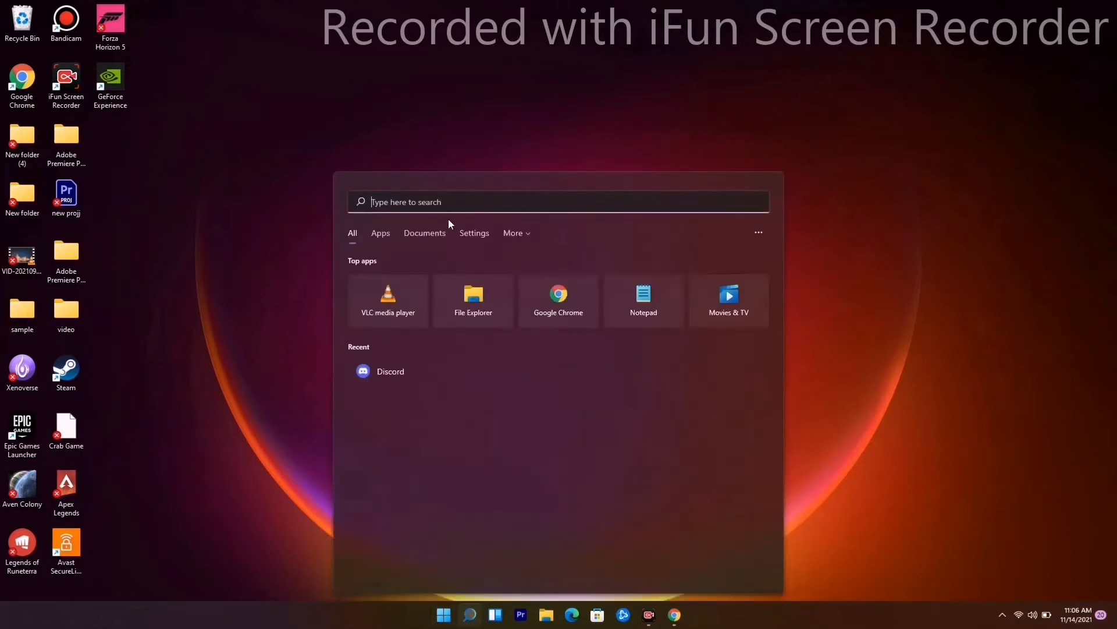
{"action": "type", "text": "view advanced system settings"}
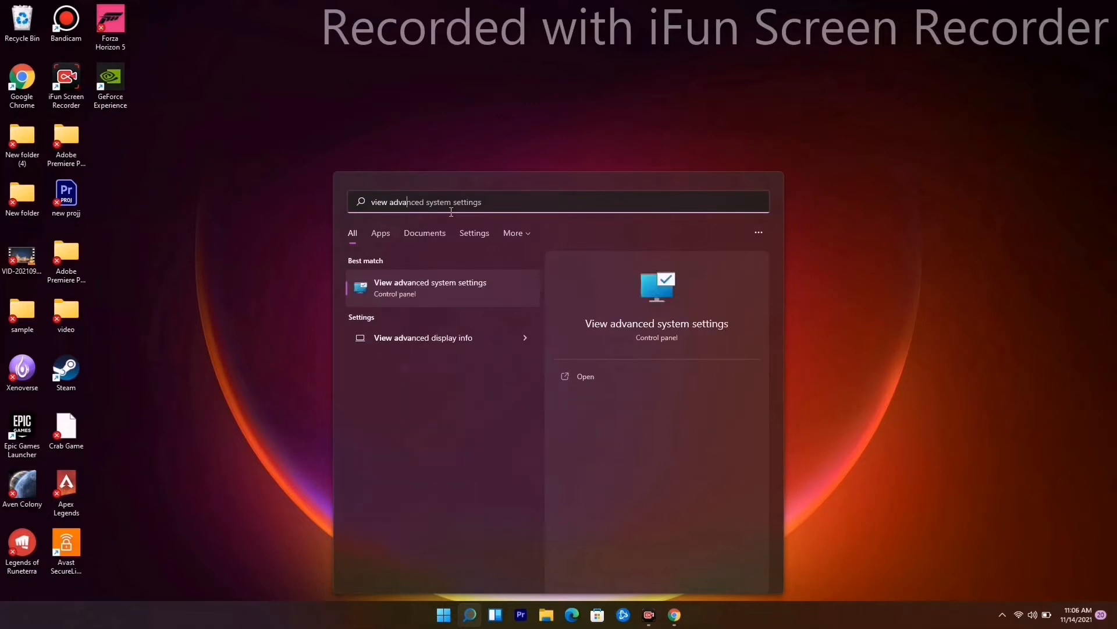
{"action": "left_click", "coordinate": [429, 287]}
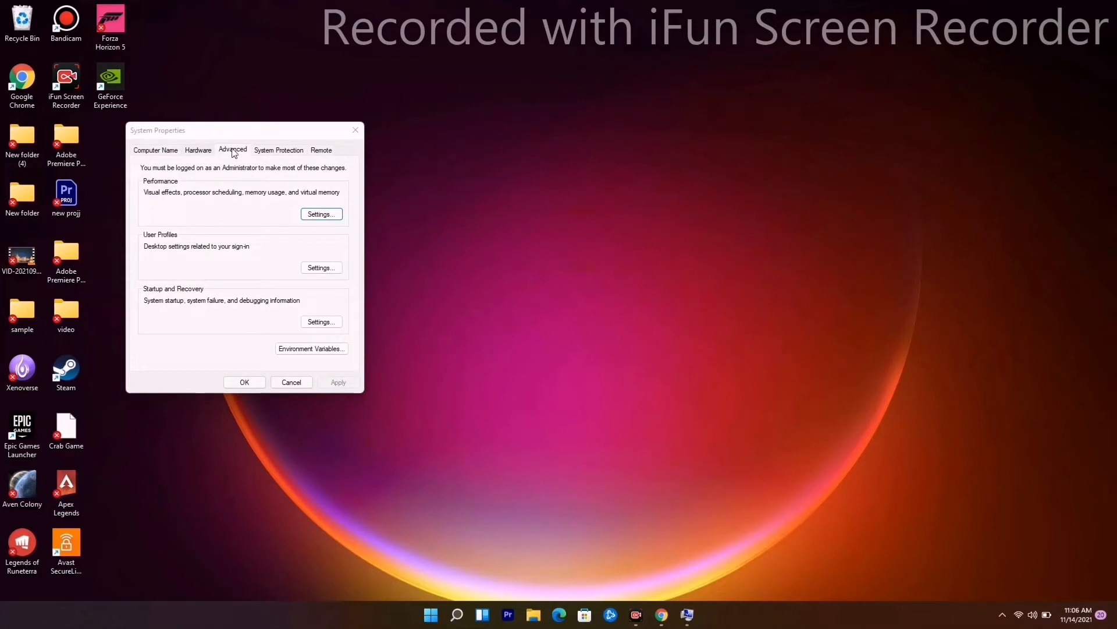
Reach the Virtual Memory dialog through Performance Options' Advanced settings
{"action": "left_click", "coordinate": [321, 214]}
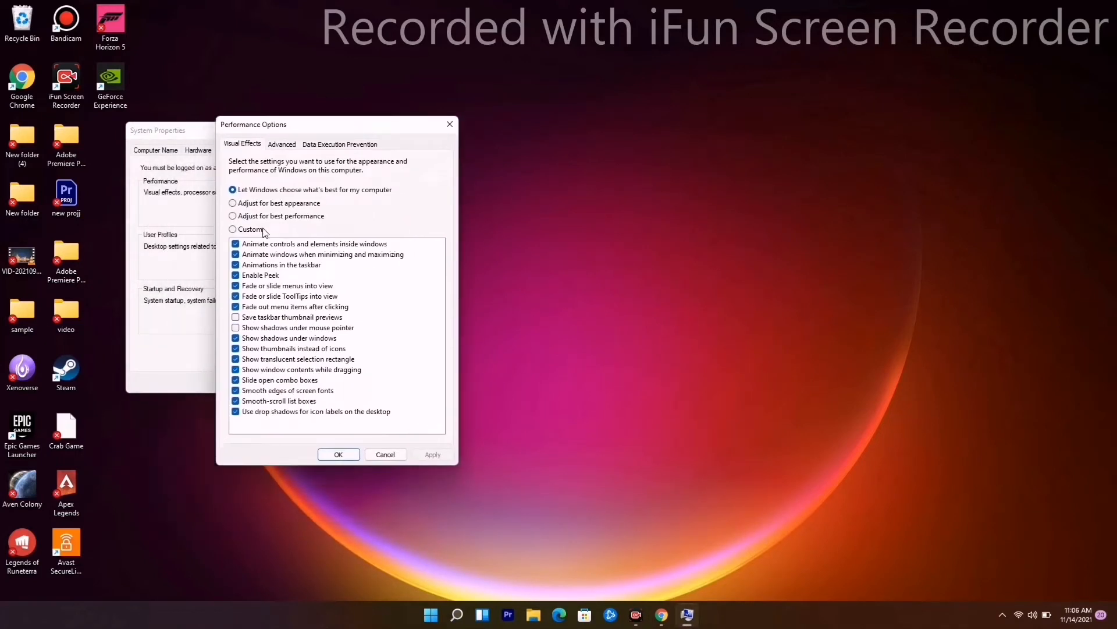
{"action": "left_click", "coordinate": [281, 144]}
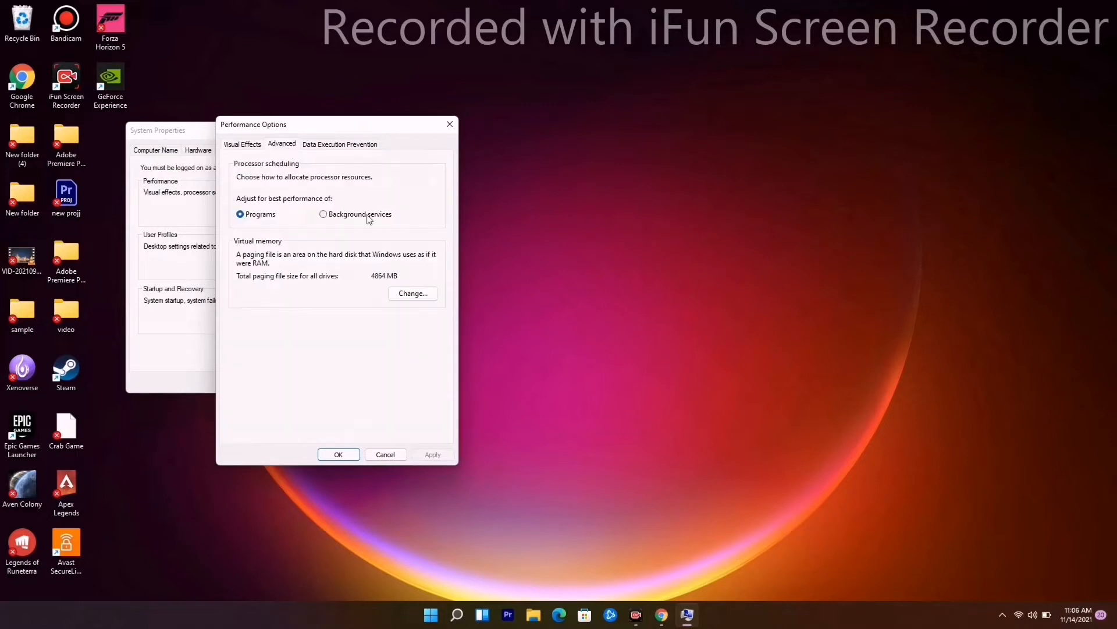
{"action": "left_click", "coordinate": [413, 293]}
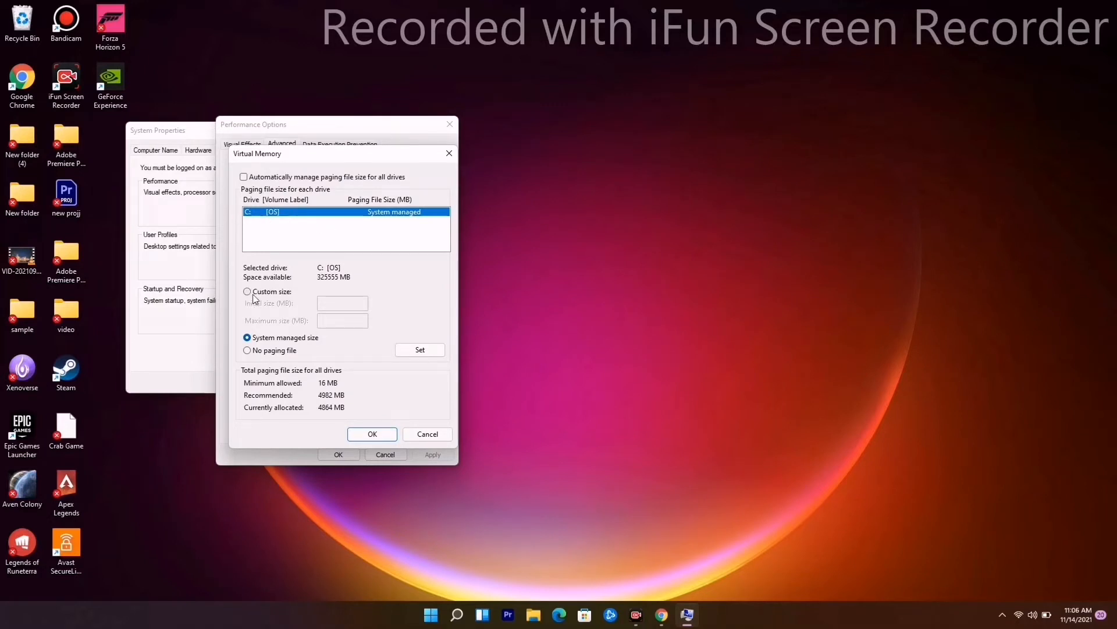
Give drive C: a custom paging file of 4096 MB initial and maximum size, then close System Properties
{"action": "left_click", "coordinate": [247, 291]}
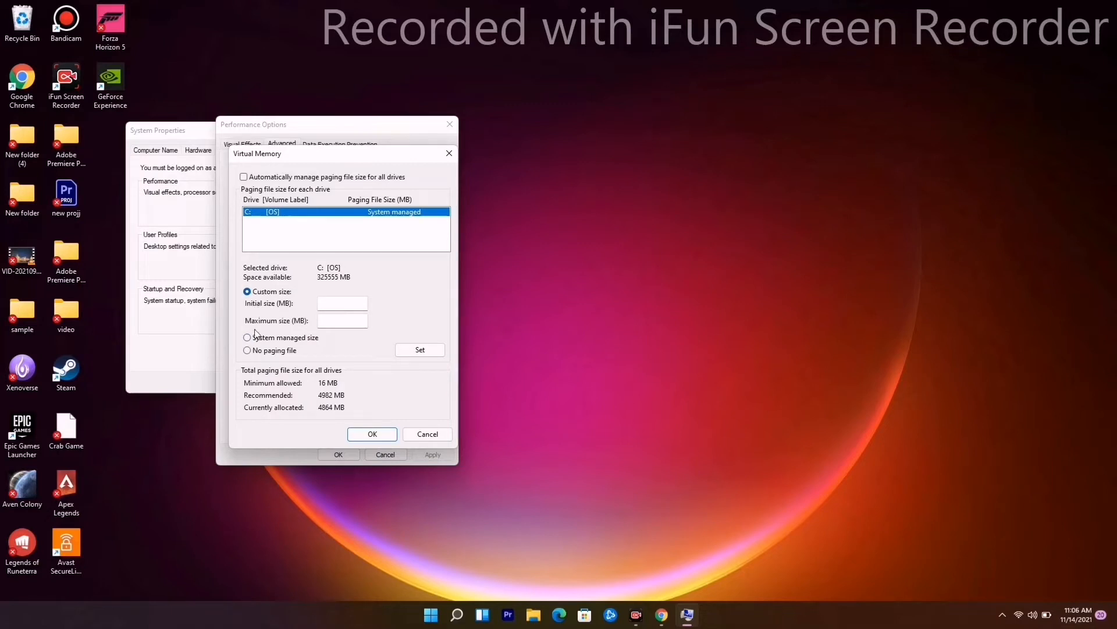
{"action": "left_click", "coordinate": [342, 302]}
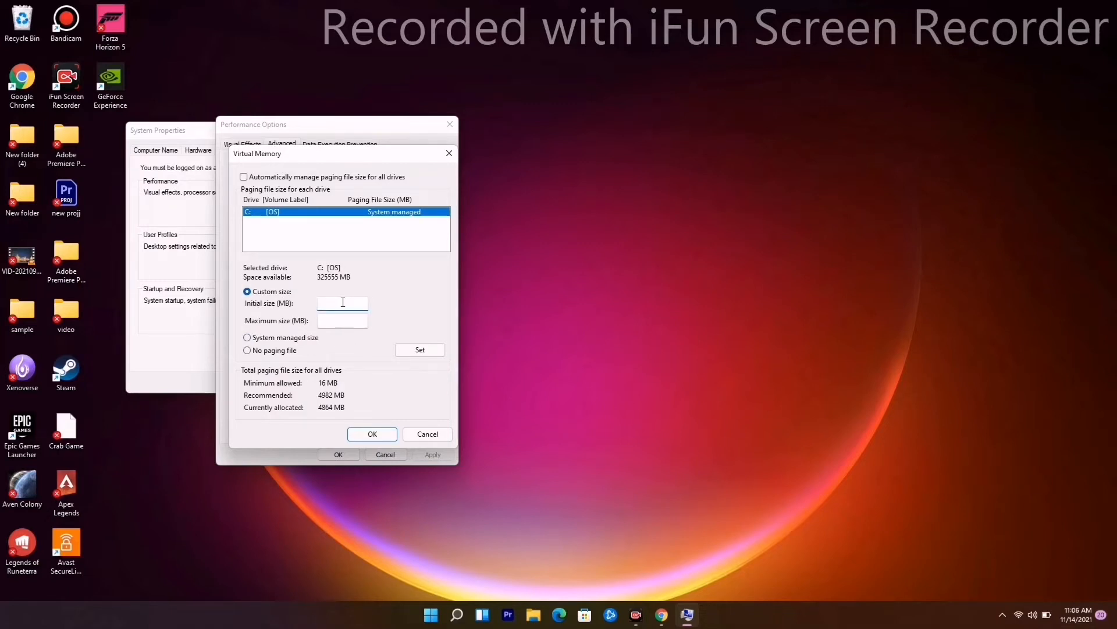
{"action": "type", "text": "4096"}
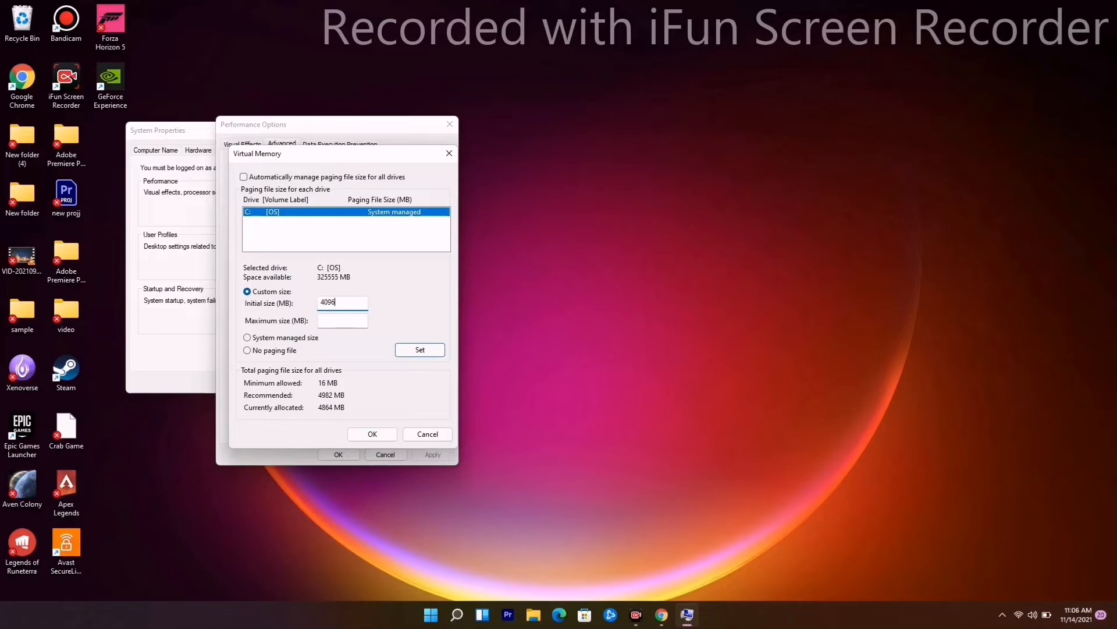
{"action": "left_click", "coordinate": [342, 319]}
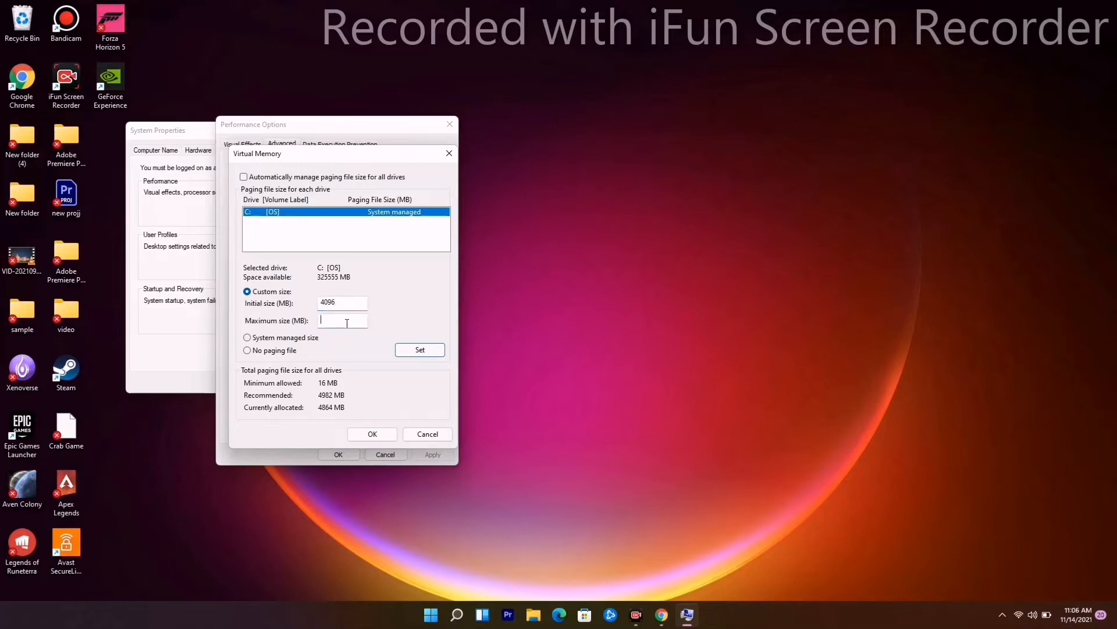
{"action": "type", "text": "49"}
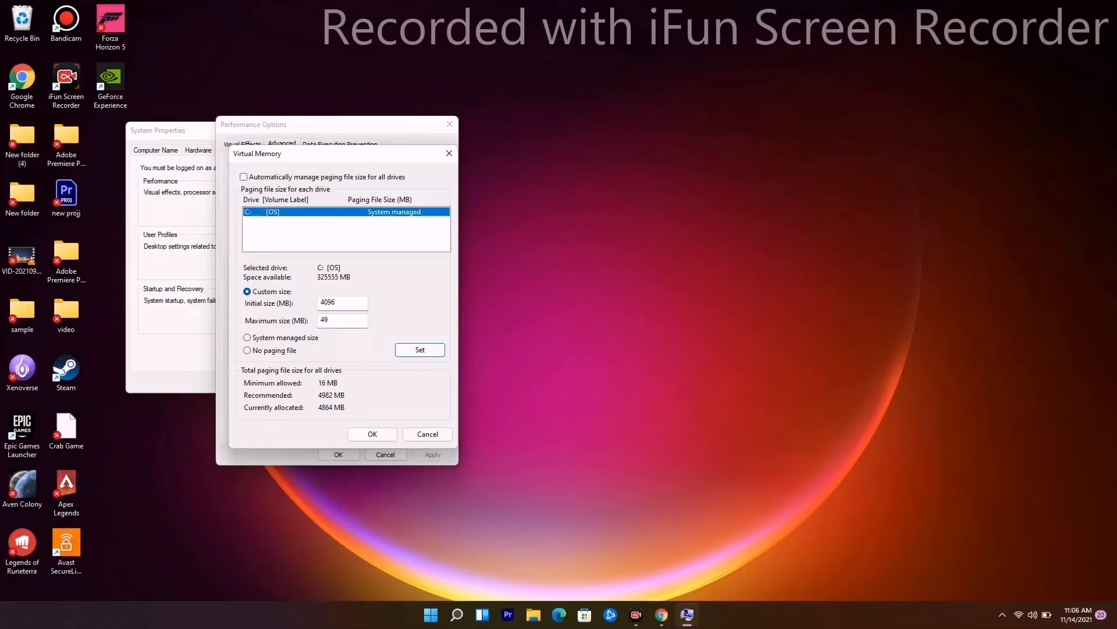
{"action": "type", "text": "4096"}
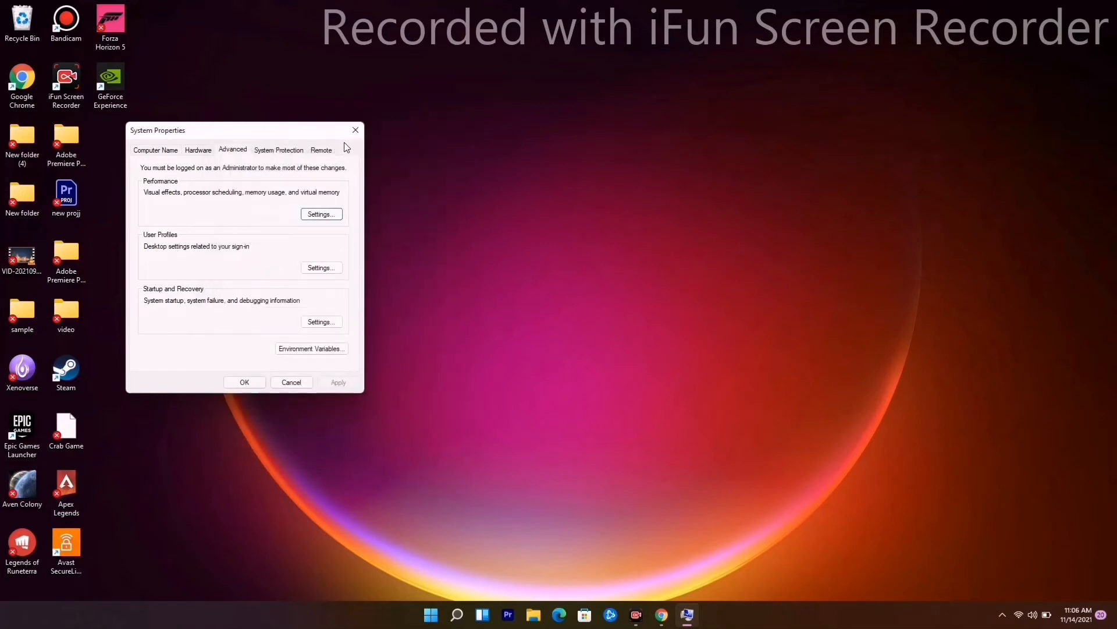
{"action": "left_click", "coordinate": [355, 129]}
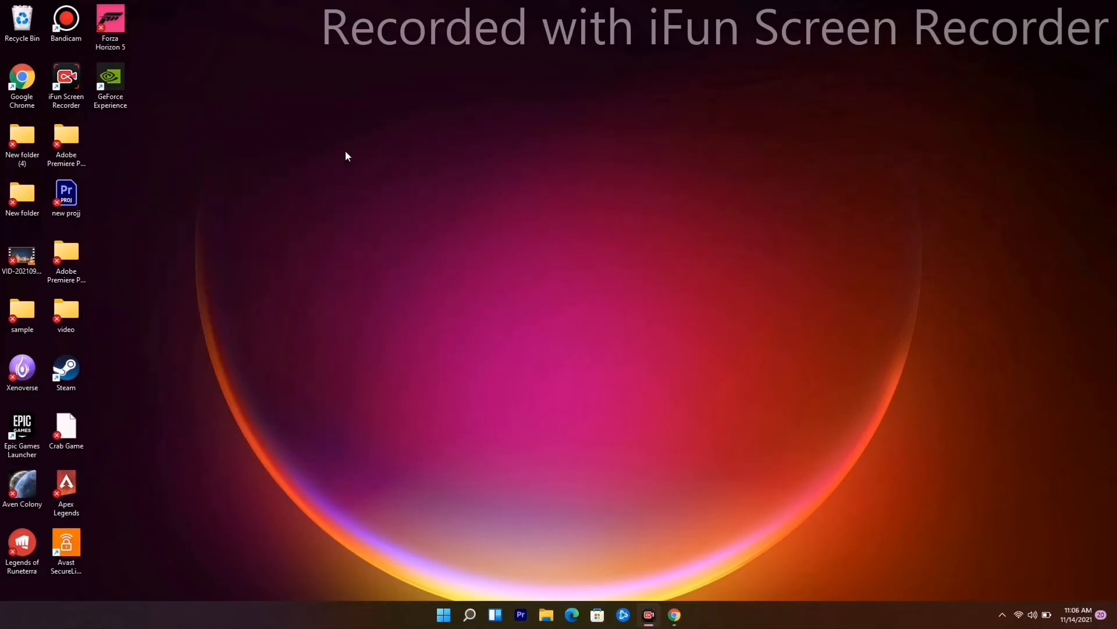
{"action": "mouse_move", "coordinate": [337, 160]}
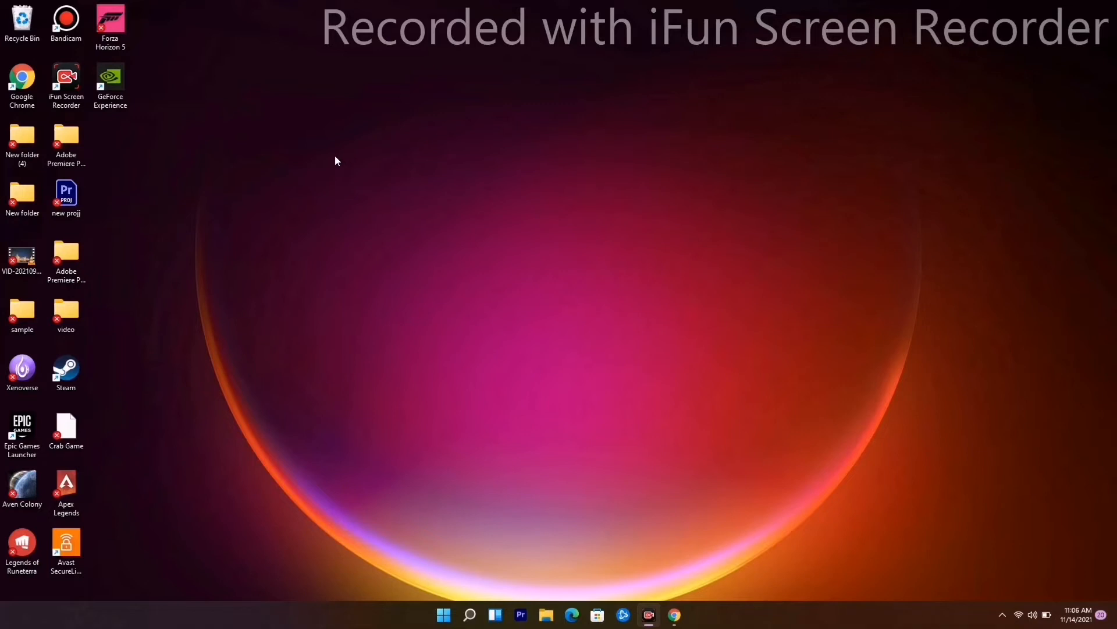
{"action": "mouse_move", "coordinate": [463, 462]}
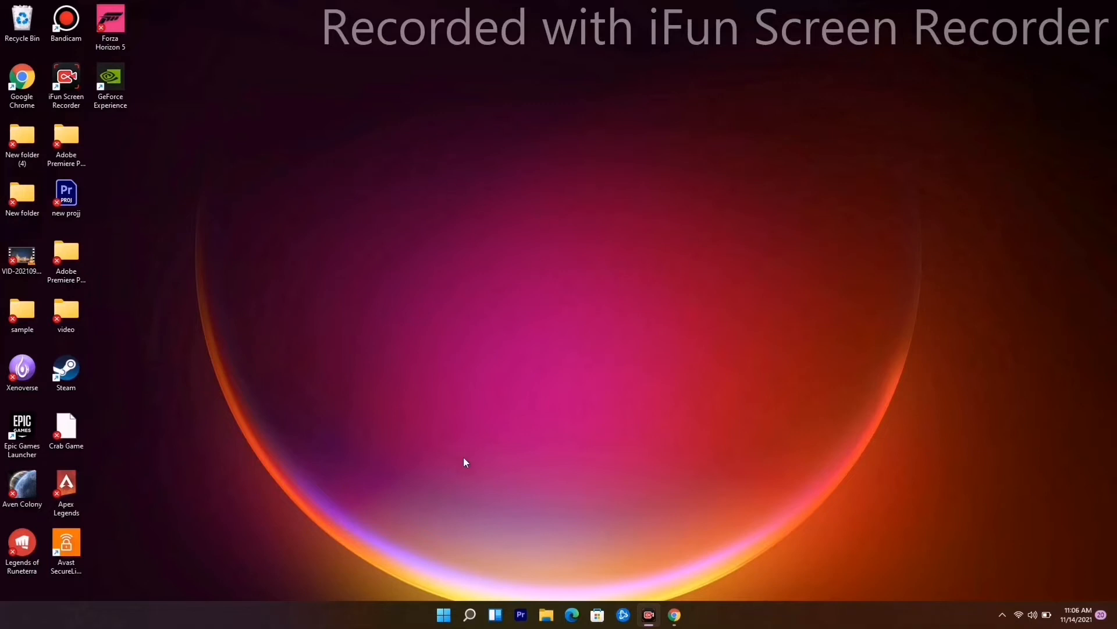
{"action": "mouse_move", "coordinate": [444, 614]}
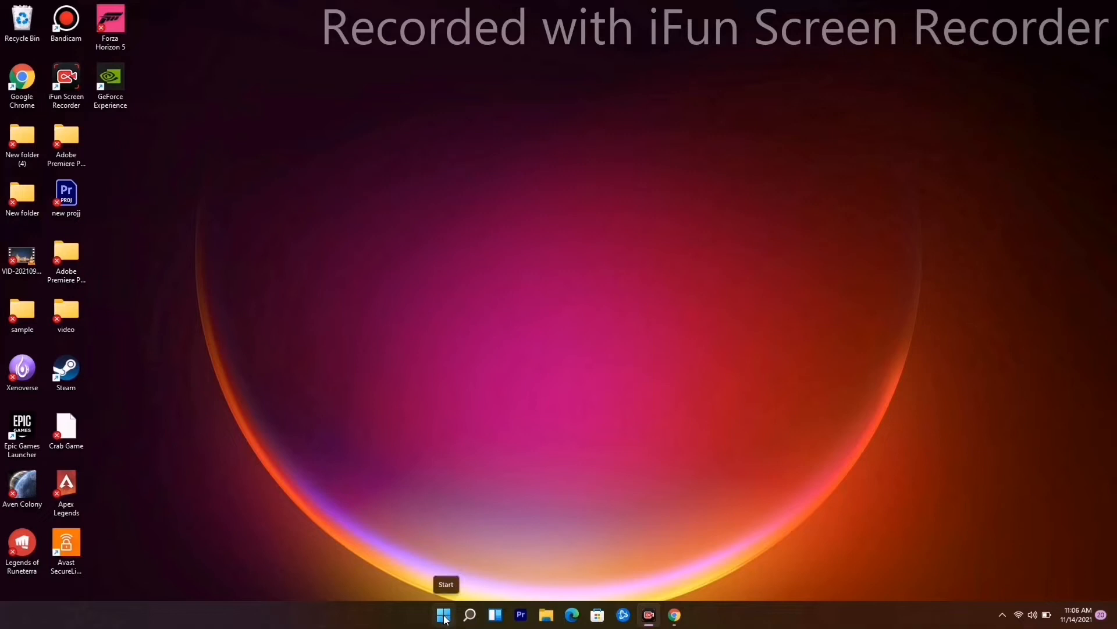
Run an automatic driver search for the RTX 2080 Max-Q, confirm best driver installed, close Device Manager
{"action": "right_click", "coordinate": [443, 614]}
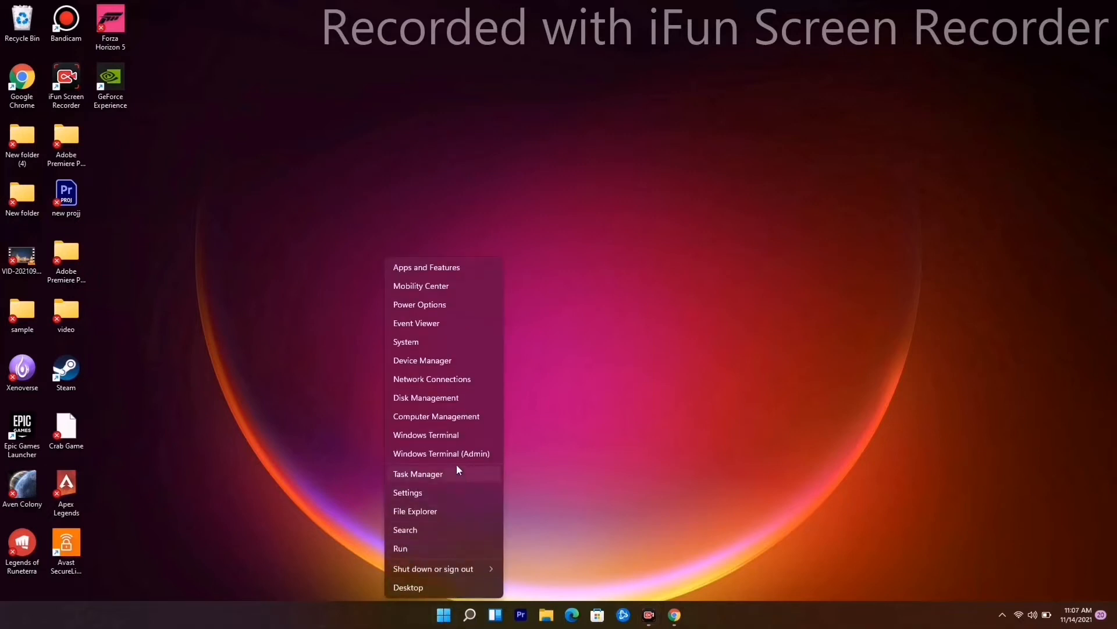
{"action": "left_click", "coordinate": [459, 369]}
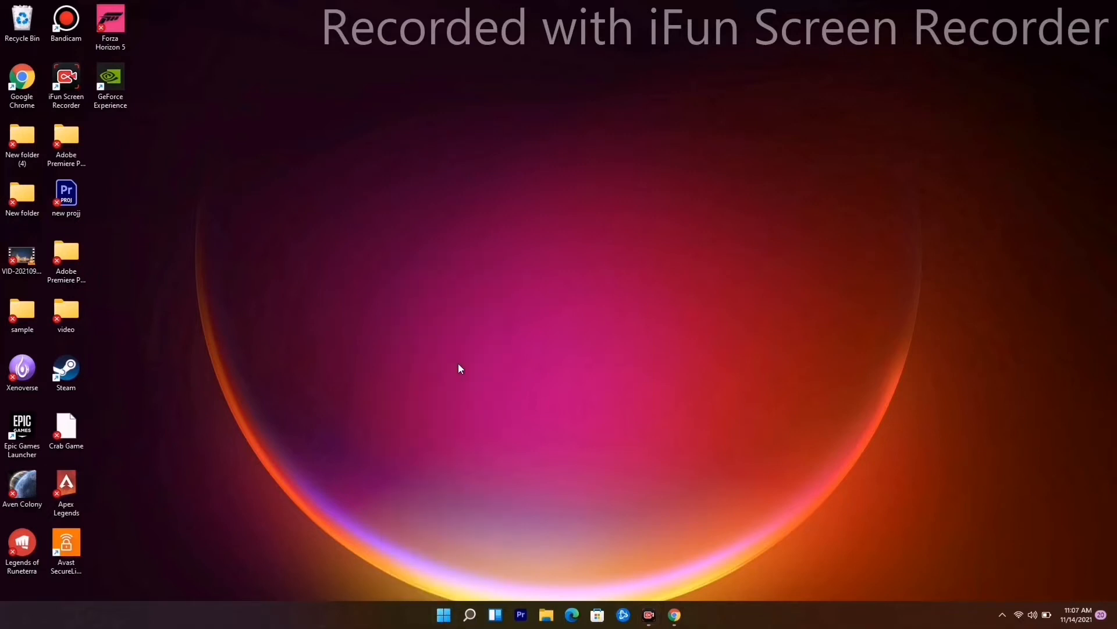
{"action": "mouse_move", "coordinate": [449, 339]}
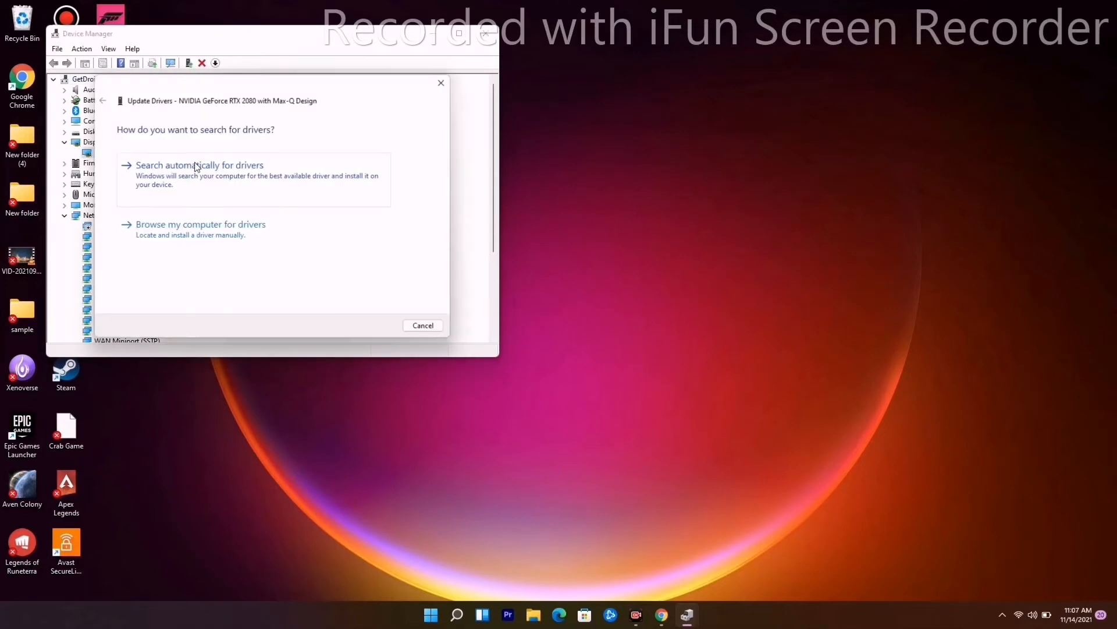
{"action": "left_click", "coordinate": [199, 165]}
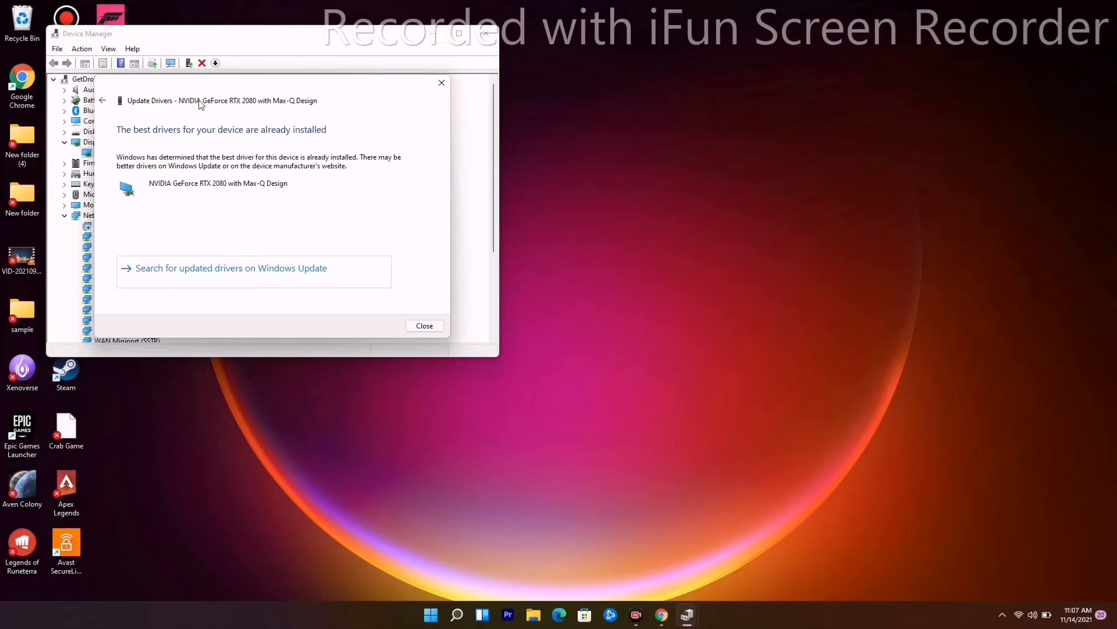
{"action": "mouse_move", "coordinate": [217, 158]}
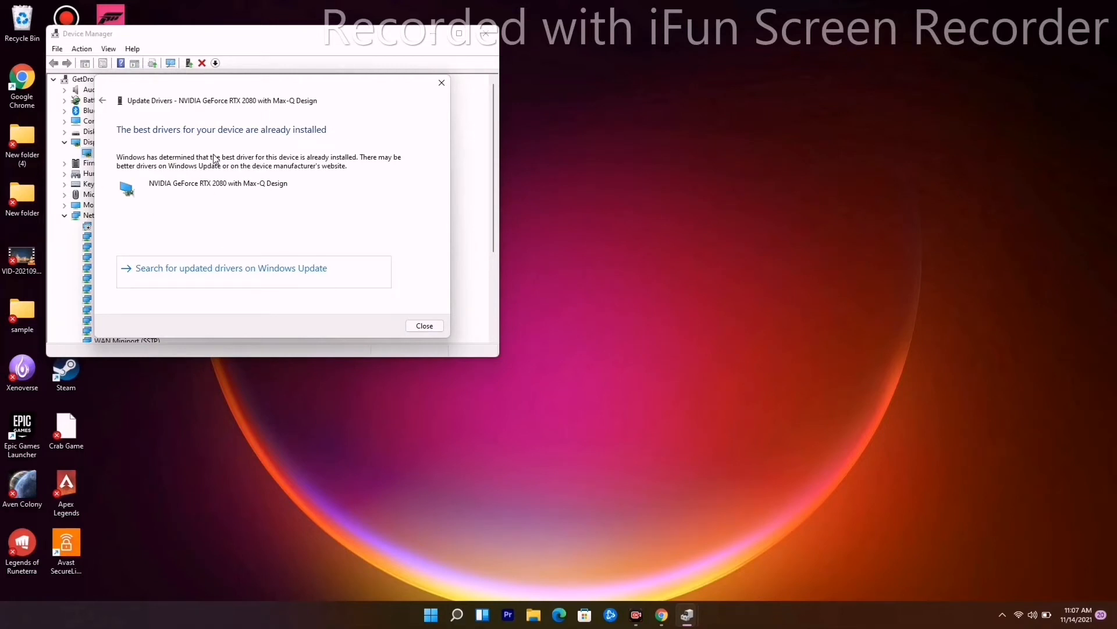
{"action": "left_click", "coordinate": [424, 325]}
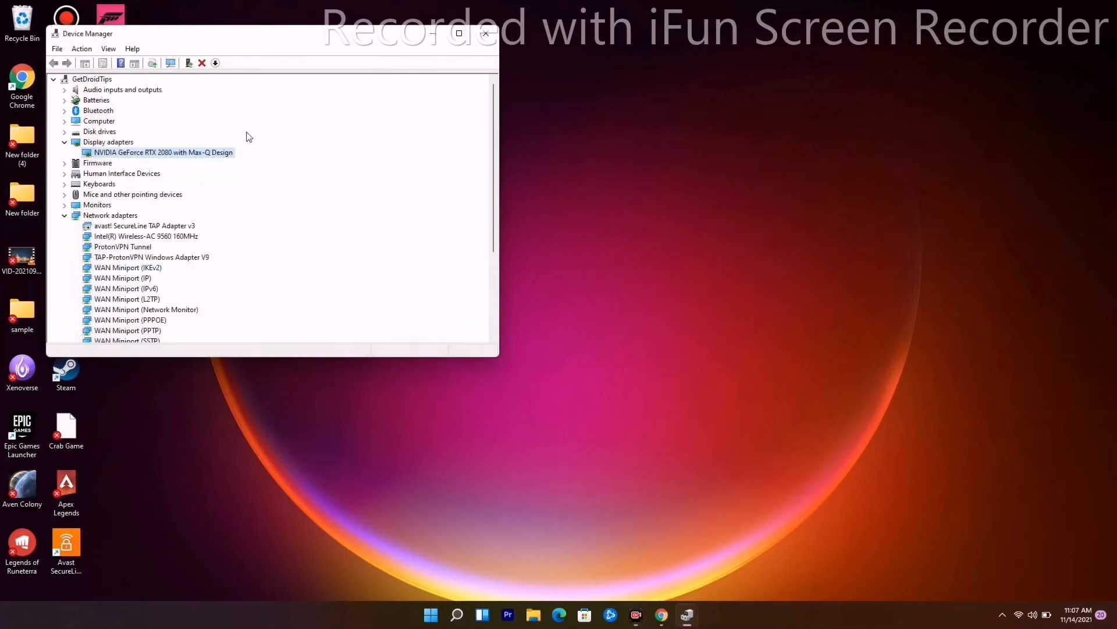
{"action": "left_click", "coordinate": [485, 34]}
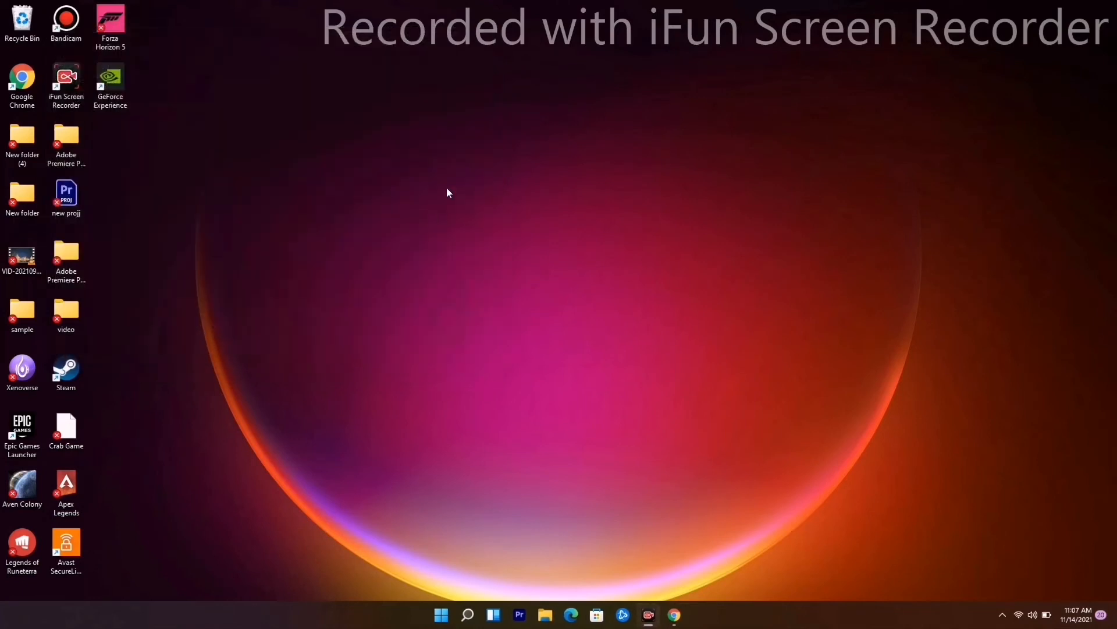
{"action": "mouse_move", "coordinate": [496, 408]}
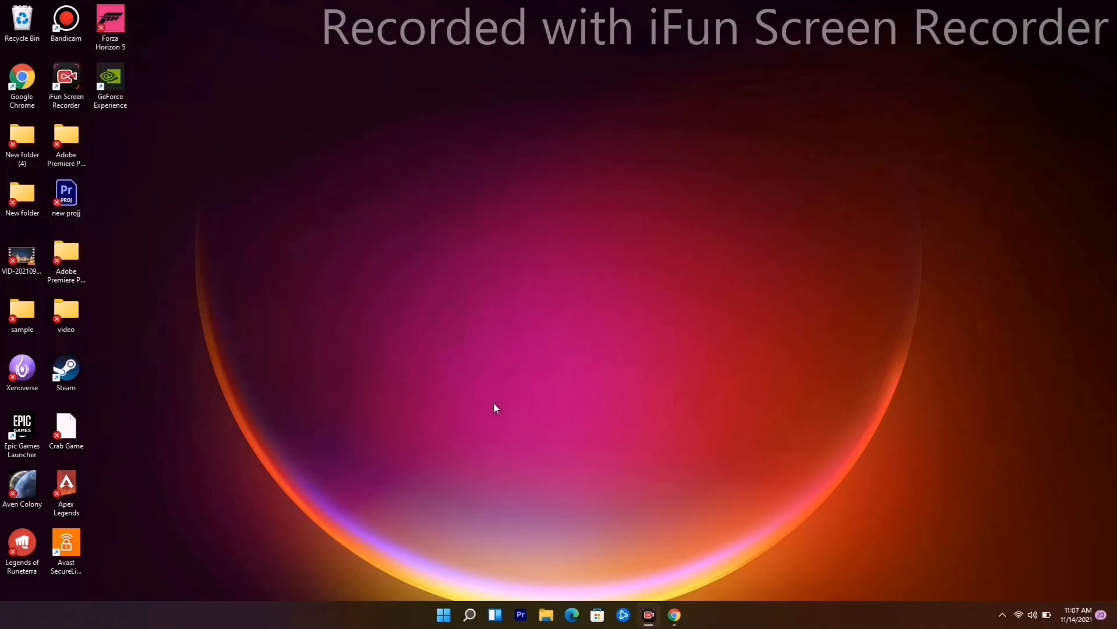
Launch Task Manager from the Start quick-link menu to review process CPU and memory use
{"action": "right_click", "coordinate": [444, 614]}
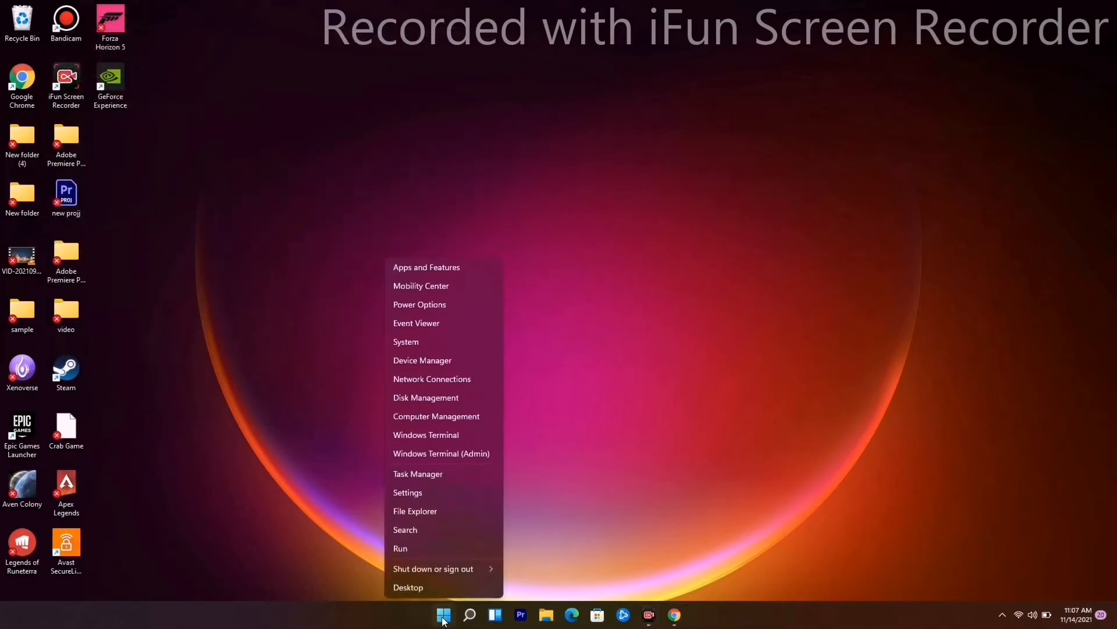
{"action": "mouse_move", "coordinate": [440, 478]}
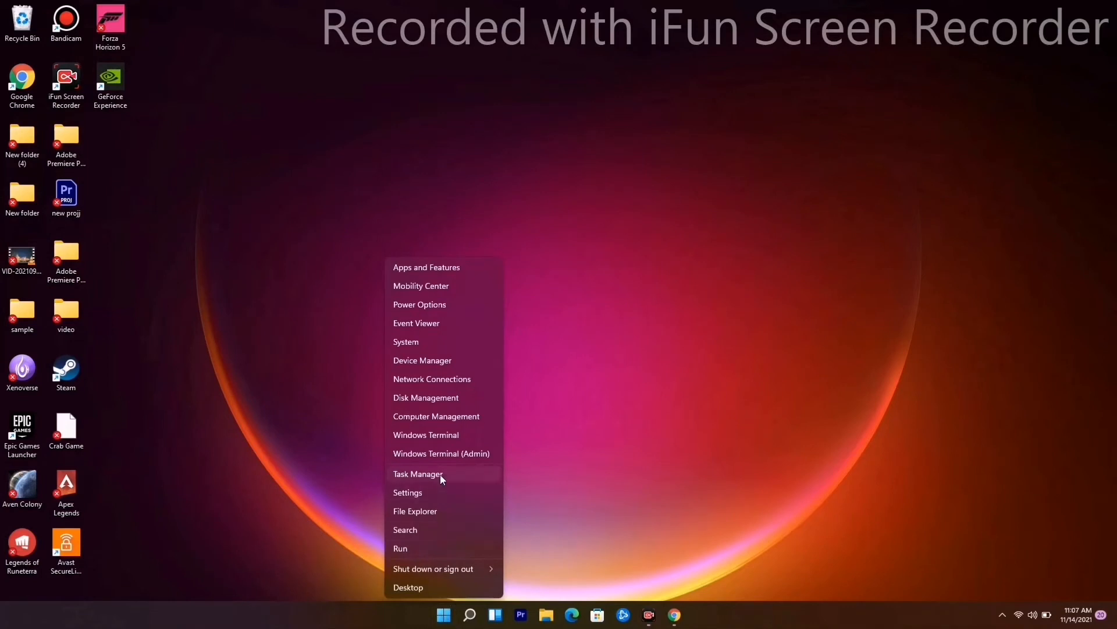
{"action": "left_click", "coordinate": [317, 354]}
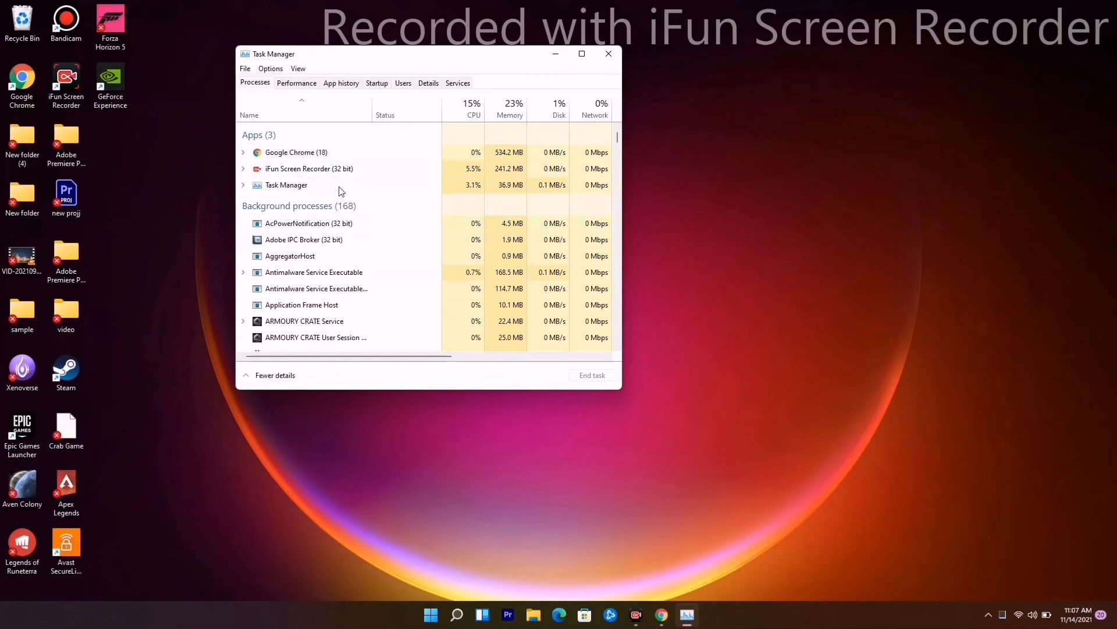
{"action": "mouse_move", "coordinate": [310, 198]}
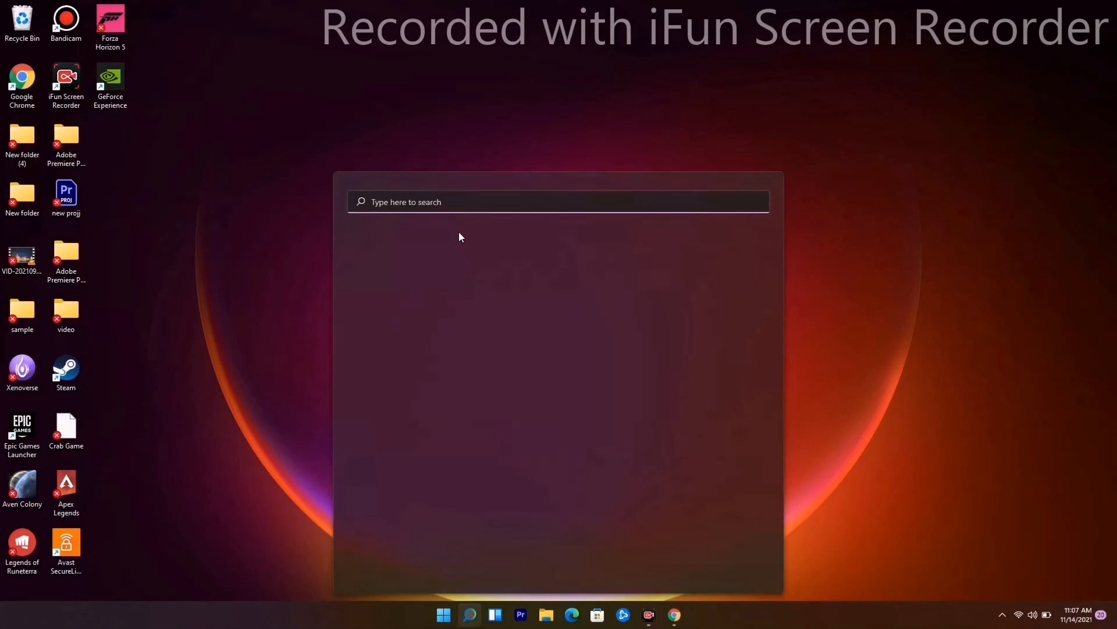
Search 'settings', view the Windows Update page with its pending 2021-11 cumulative update, then close Settings
{"action": "type", "text": "settings"}
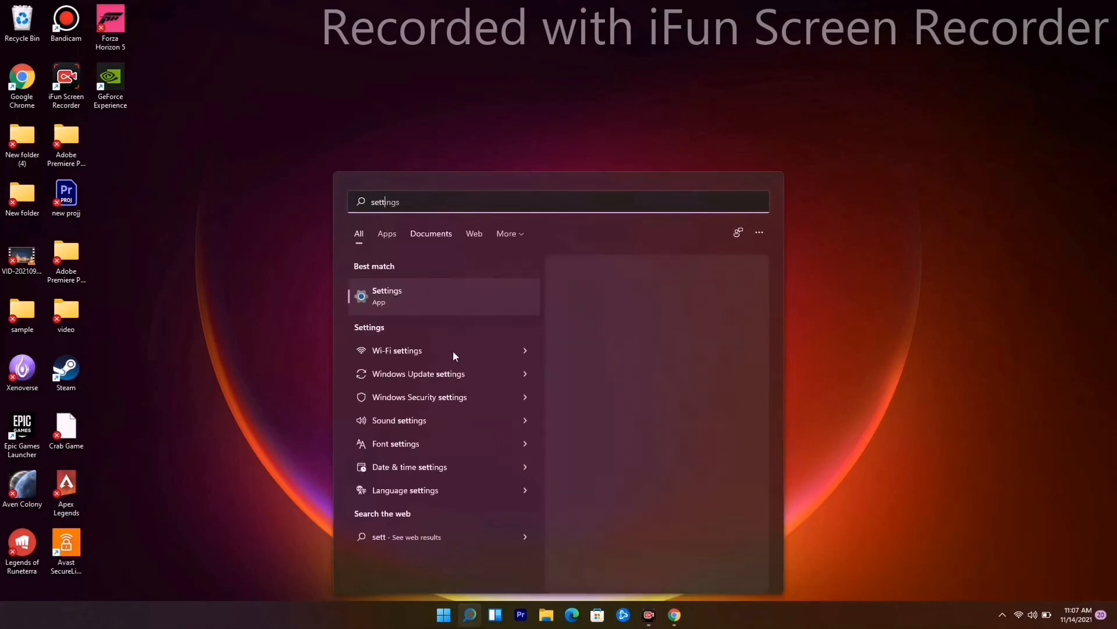
{"action": "left_click", "coordinate": [387, 295]}
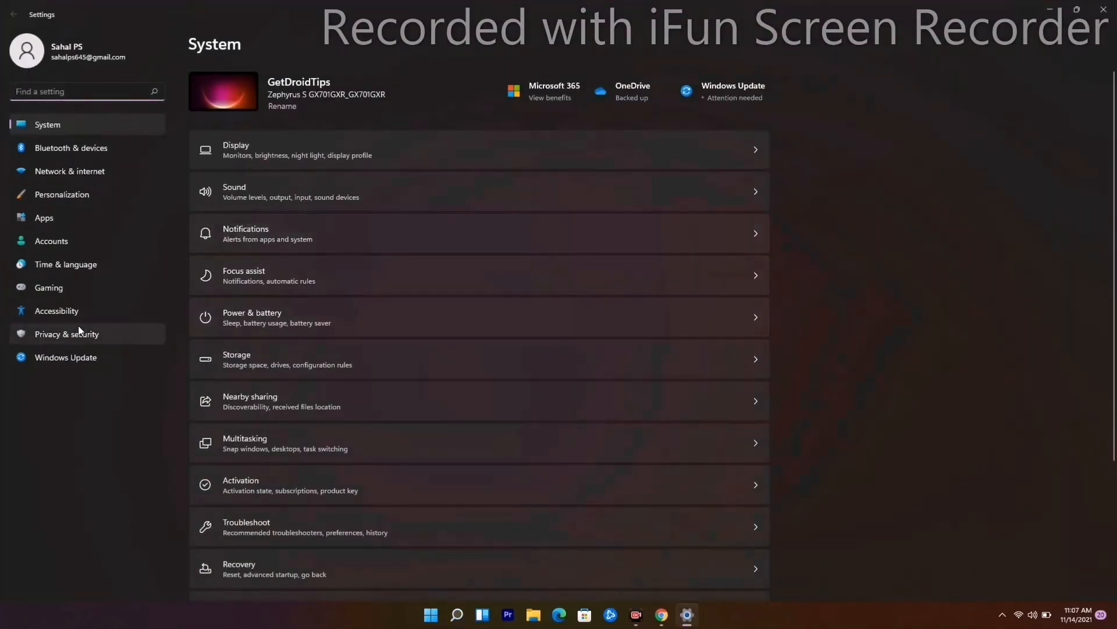
{"action": "left_click", "coordinate": [65, 357]}
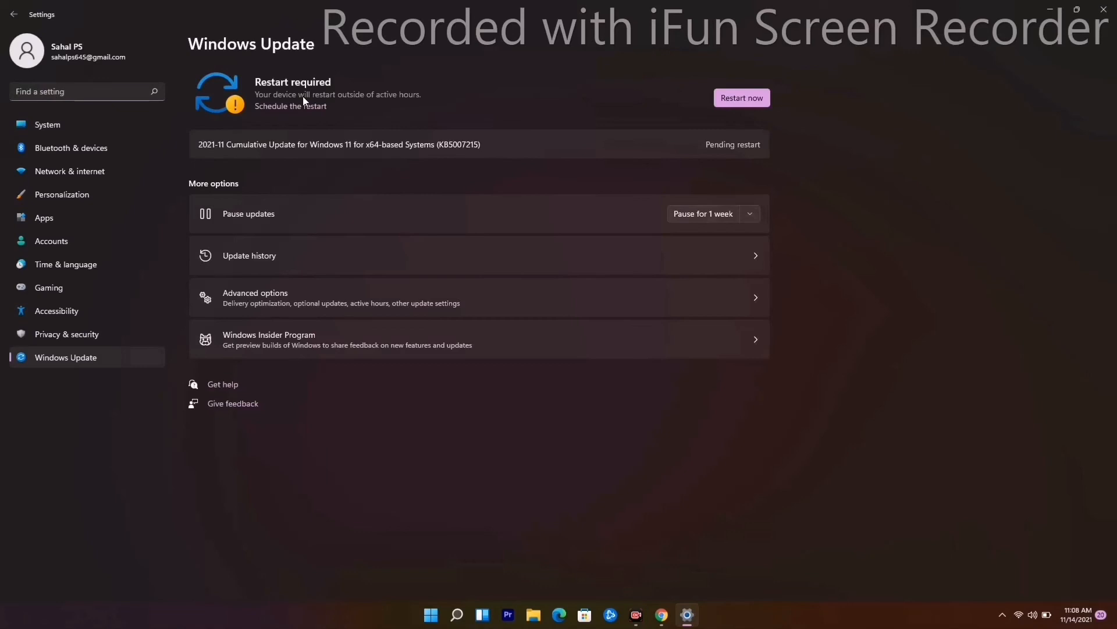
{"action": "mouse_move", "coordinate": [296, 112]}
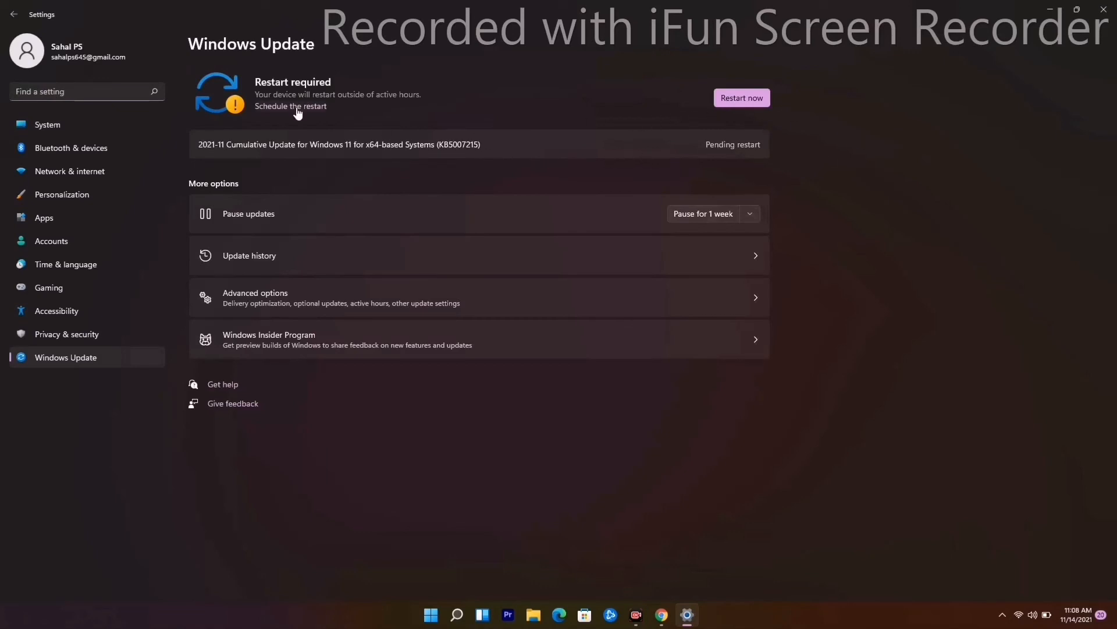
{"action": "mouse_move", "coordinate": [1106, 14]}
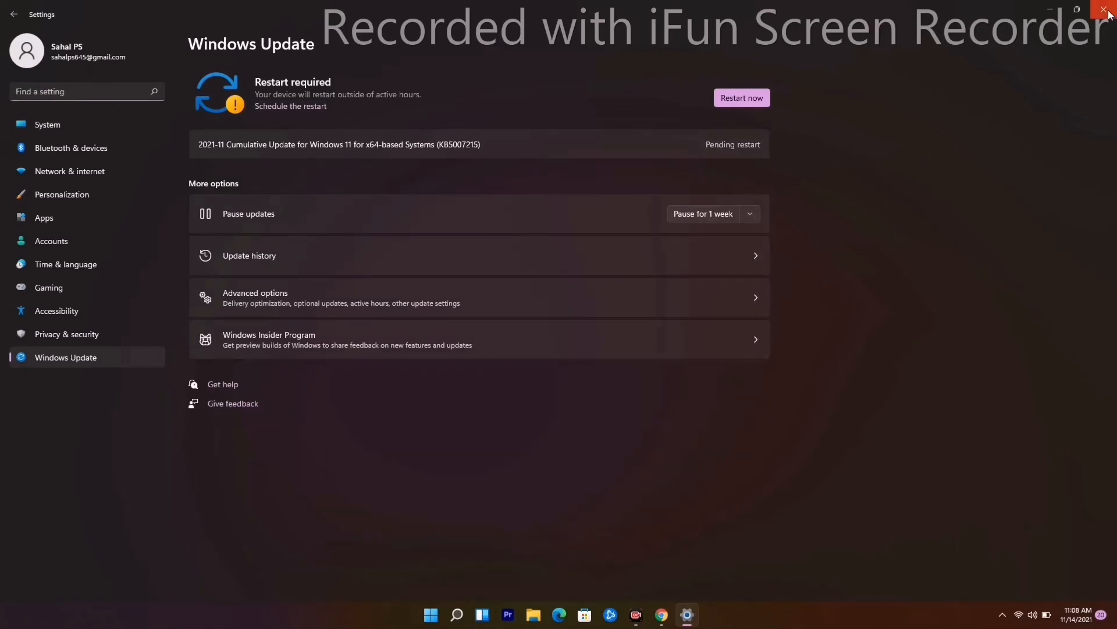
{"action": "left_click", "coordinate": [1107, 11]}
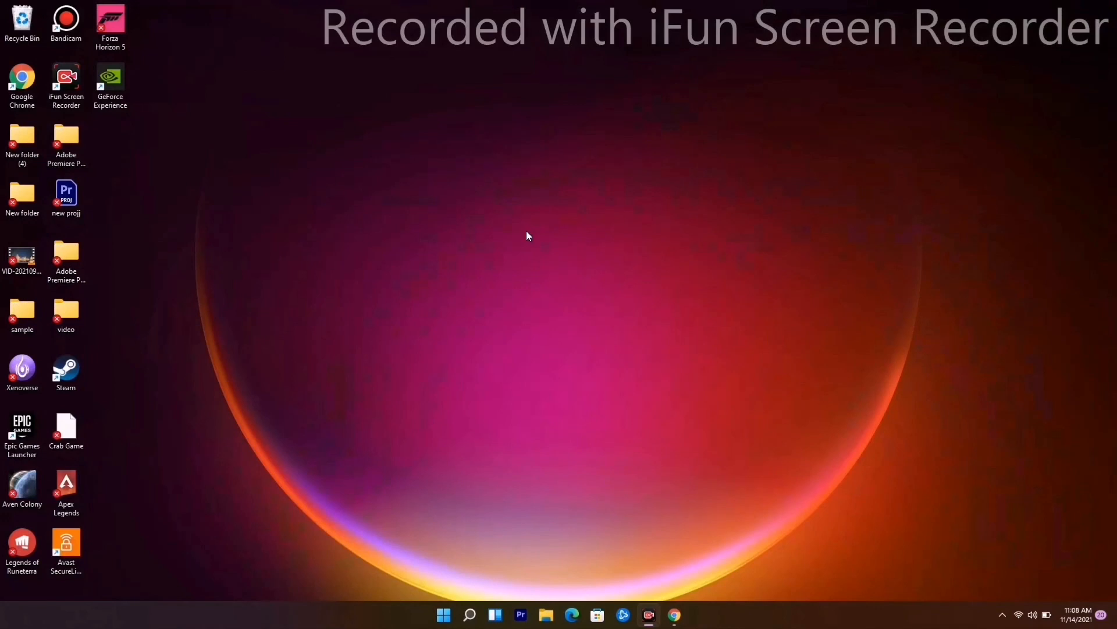
{"action": "mouse_move", "coordinate": [759, 357]}
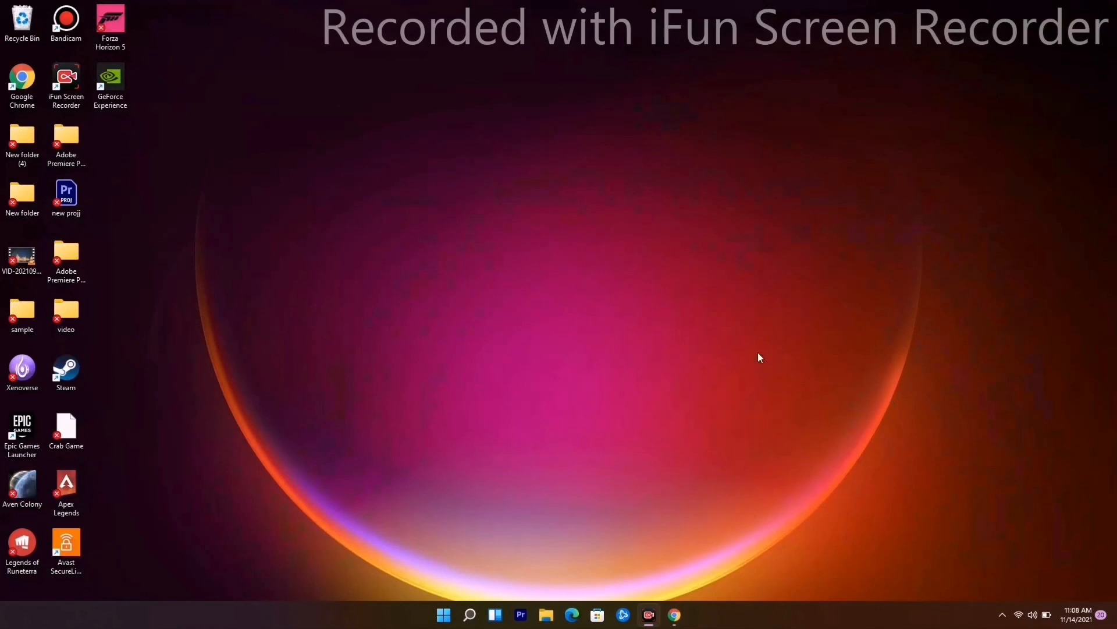